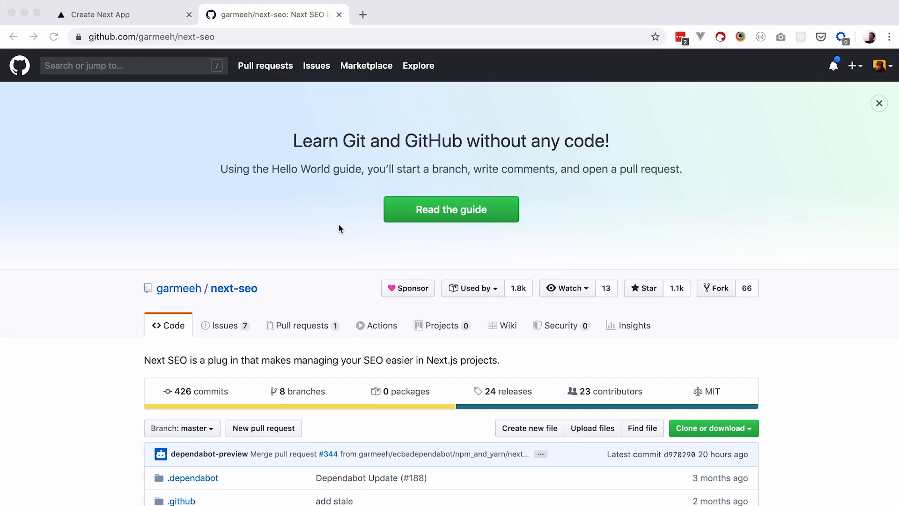
Step: Scroll the next-seo README down to its Usage and install instructions
scroll(down, 3)
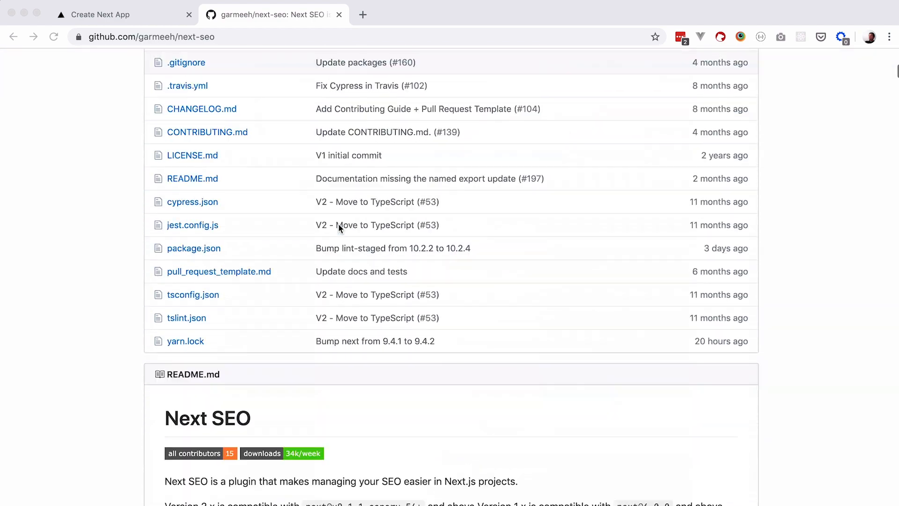
scroll(down, 3)
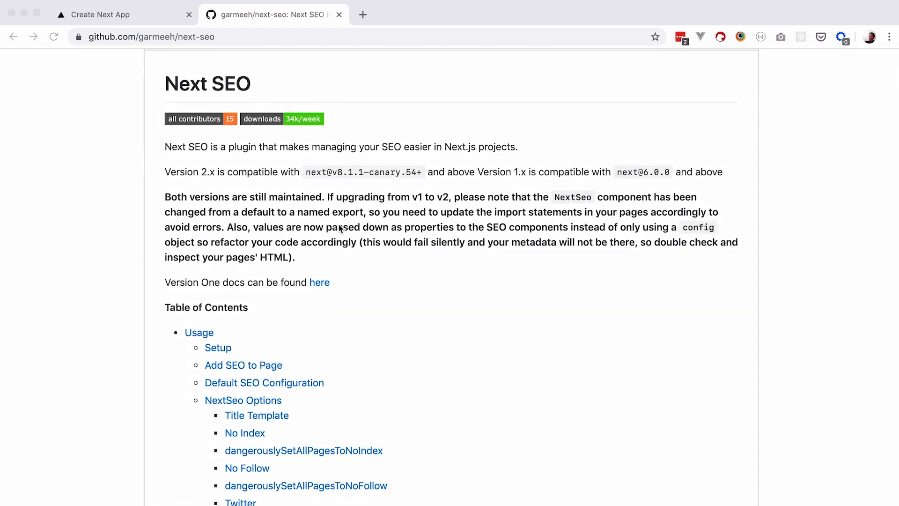
scroll(down, 3)
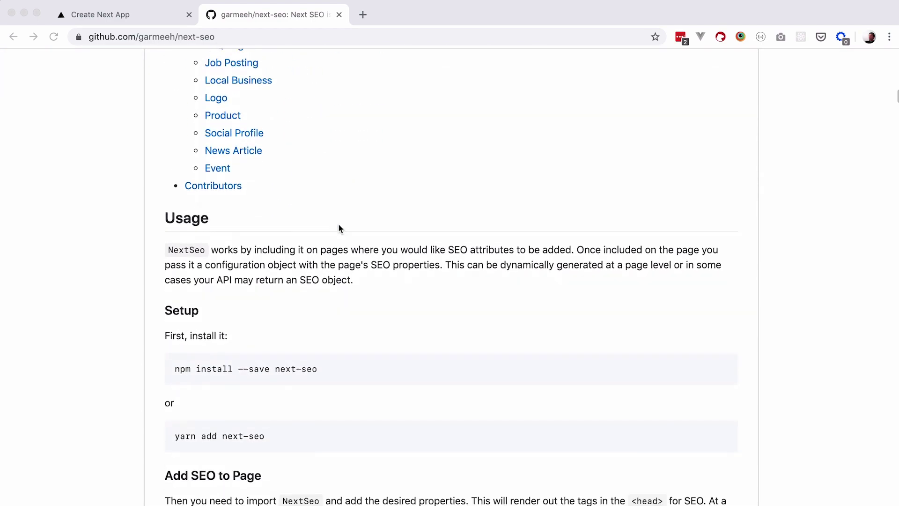
scroll(down, 3)
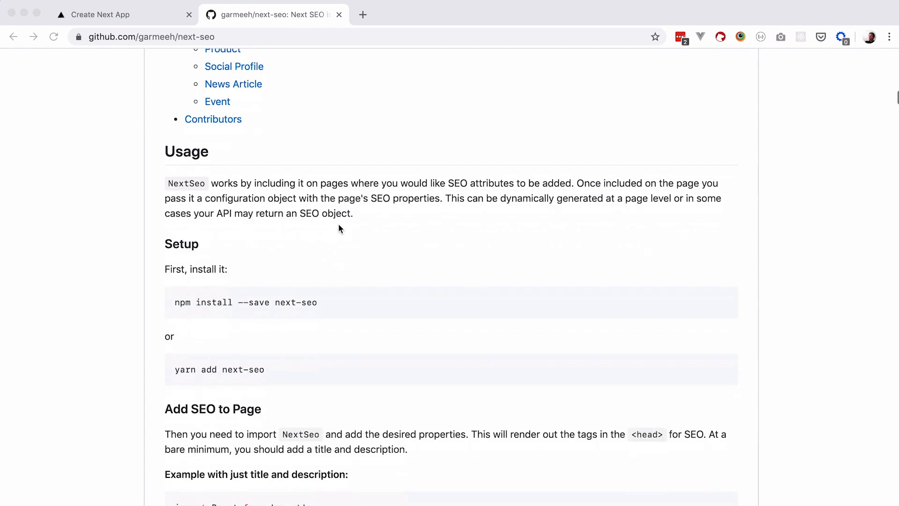
scroll(down, 3)
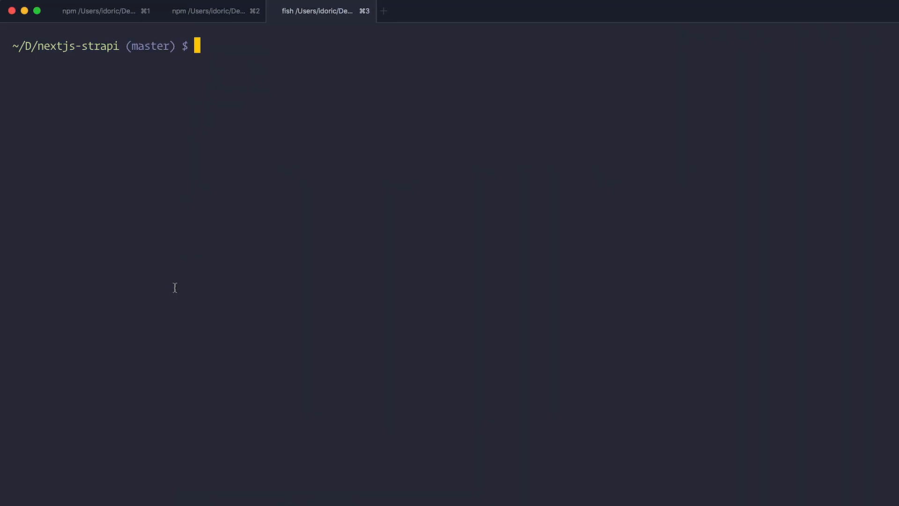
Step: Run npm install --save next-seo in the nextjs-strapi project
text(npm install --save next-seo)
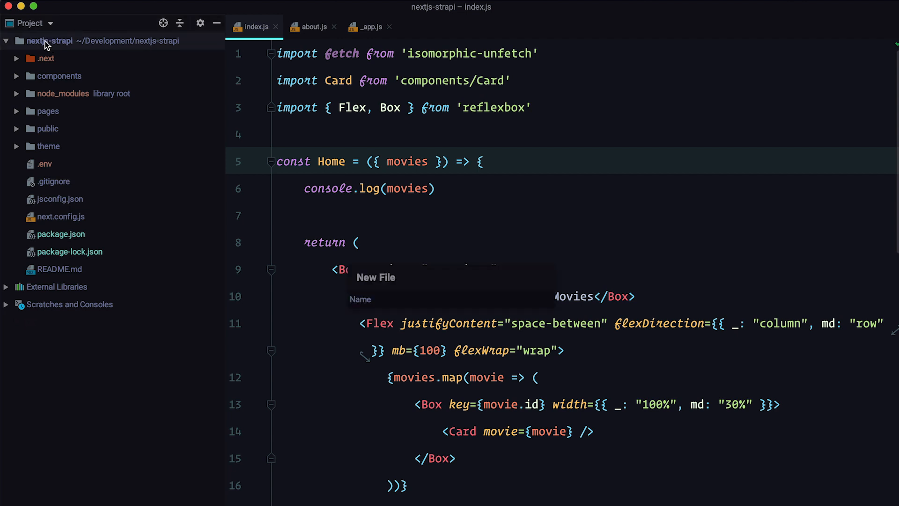
Step: Create next-seo.config.js with a default export of title, description, openGraph and twitter settings
text(next-seo.config.js)
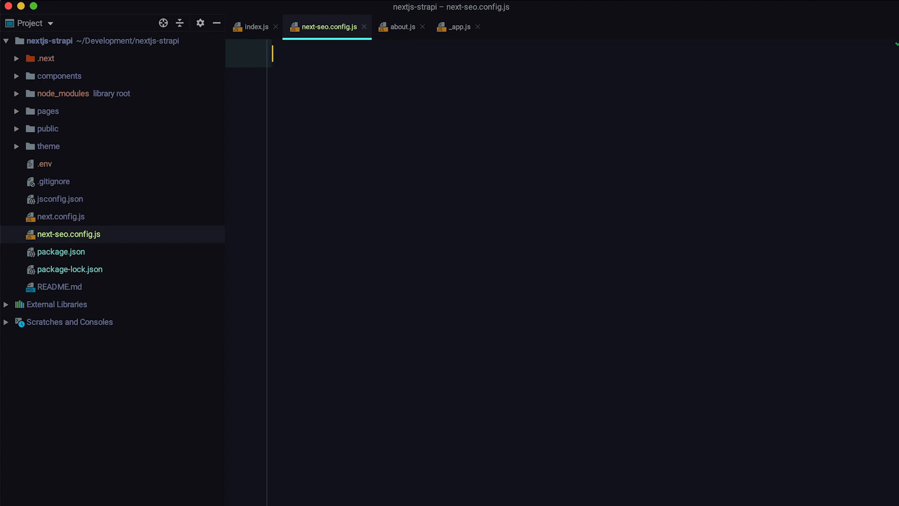
text(export default {)
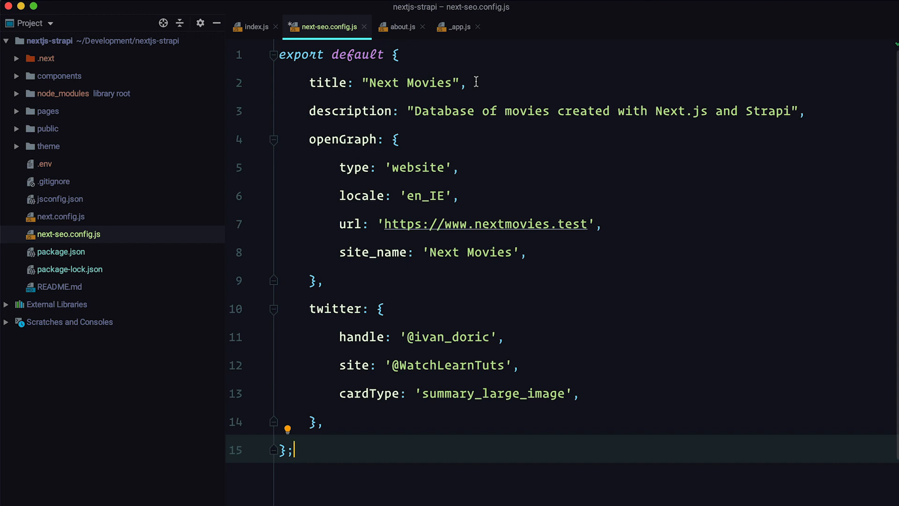
mouse_move(328, 440)
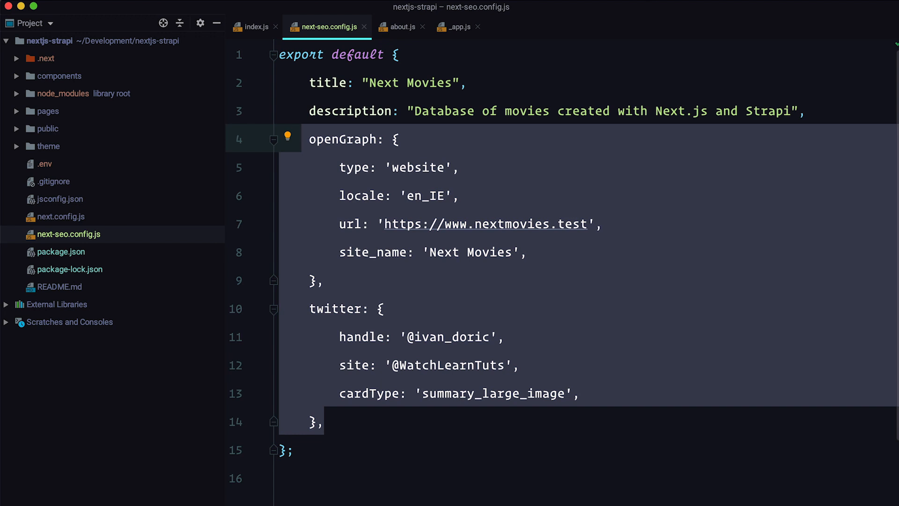
click(461, 26)
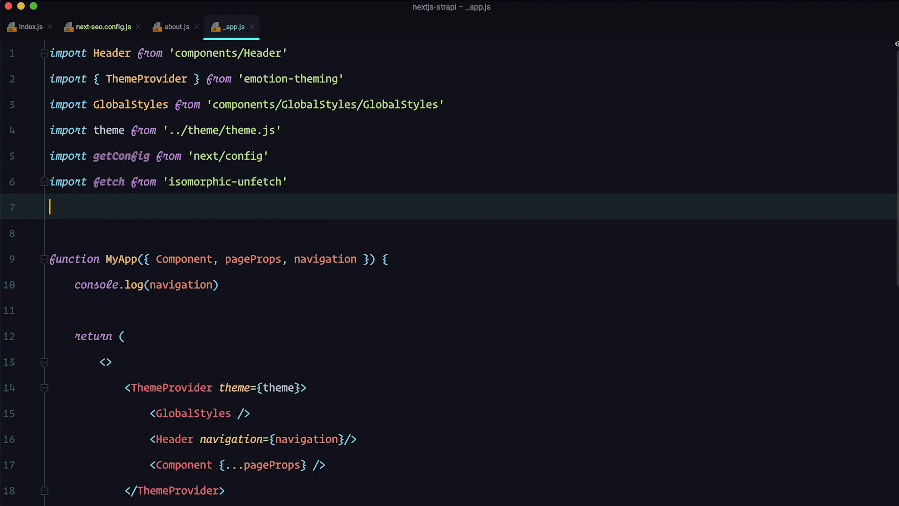
Step: Import DefaultSeo from next-seo and SEO from ../next-seo.config in _app.js
text(import { DefaultSeo } from 'next-seo')
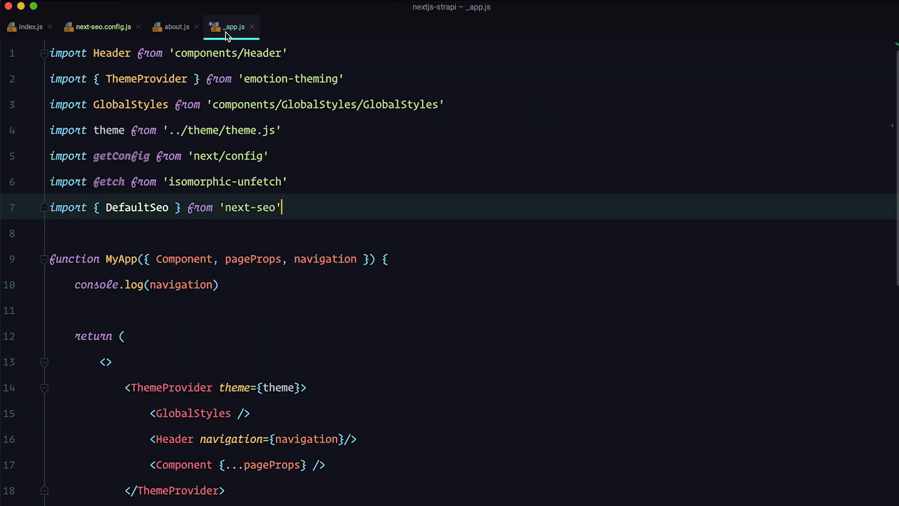
text(import SEO from '../next-seo.config')
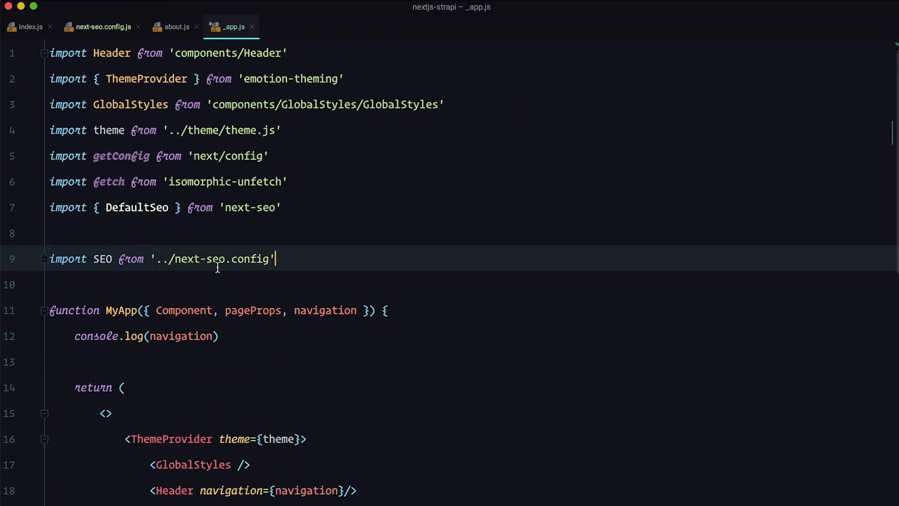
mouse_move(217, 268)
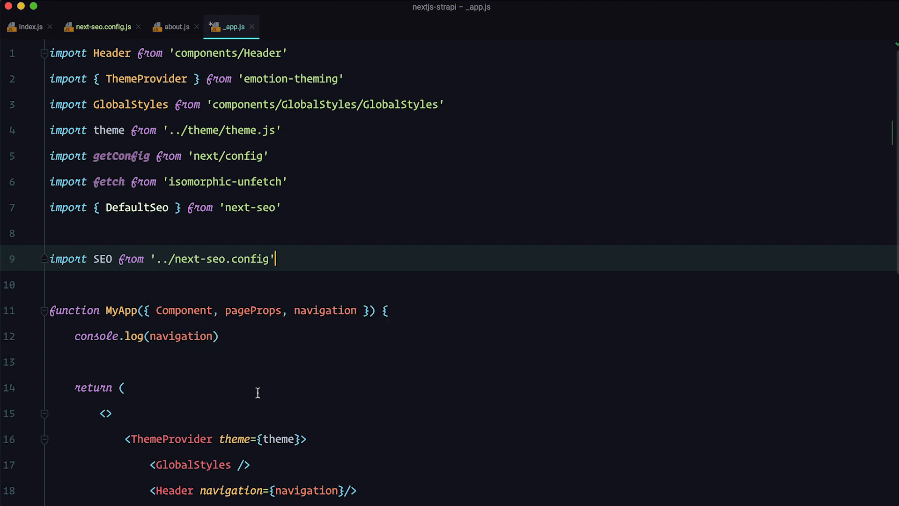
scroll(down, 3)
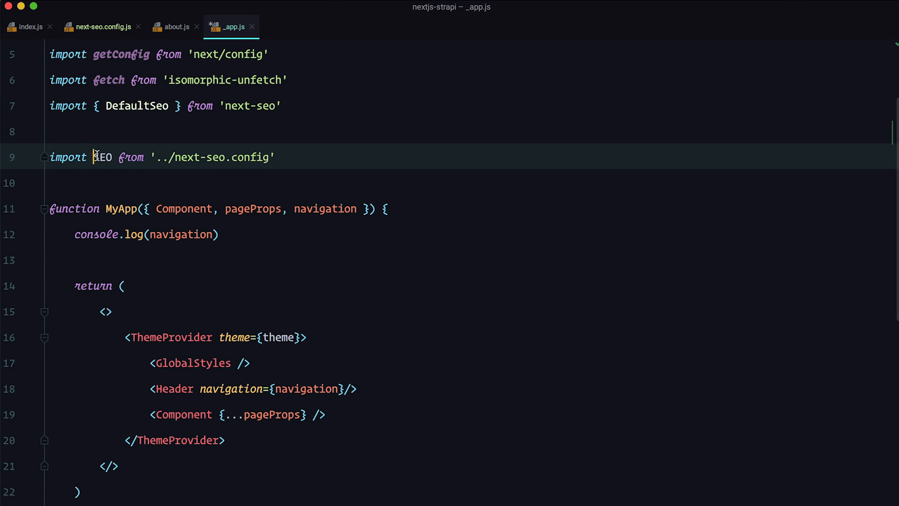
double_click(102, 158)
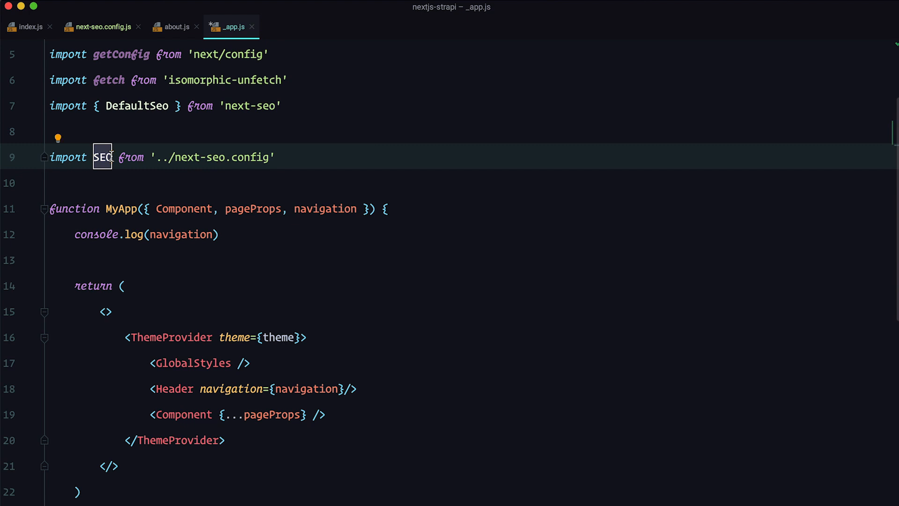
mouse_move(226, 157)
text(<DefaultSeo {...SEO} />)
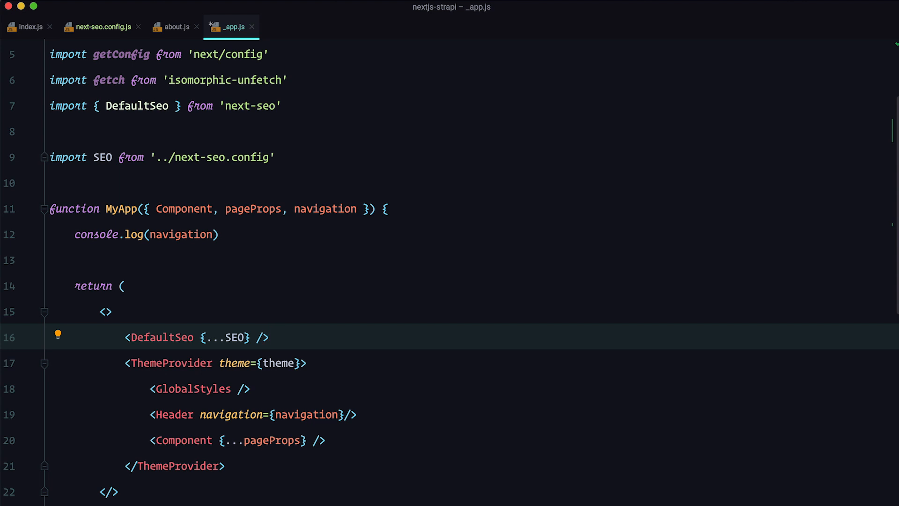
mouse_move(157, 316)
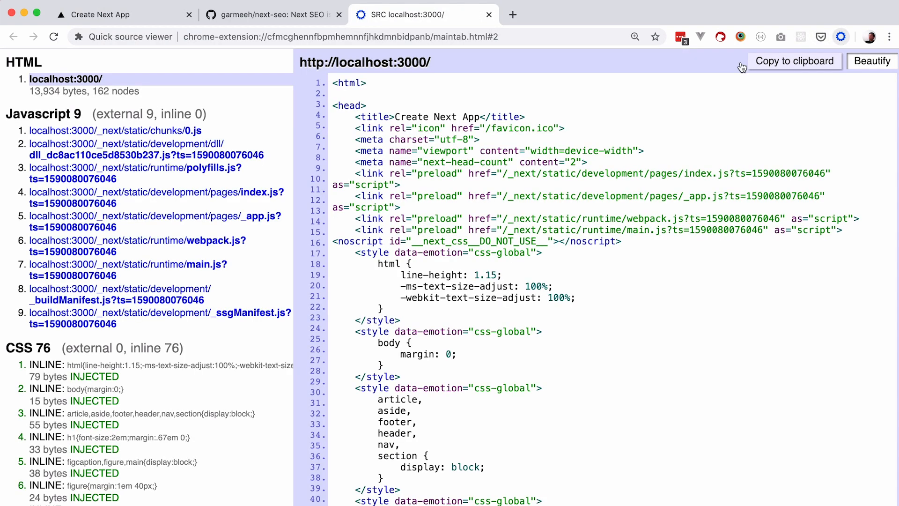
mouse_move(471, 214)
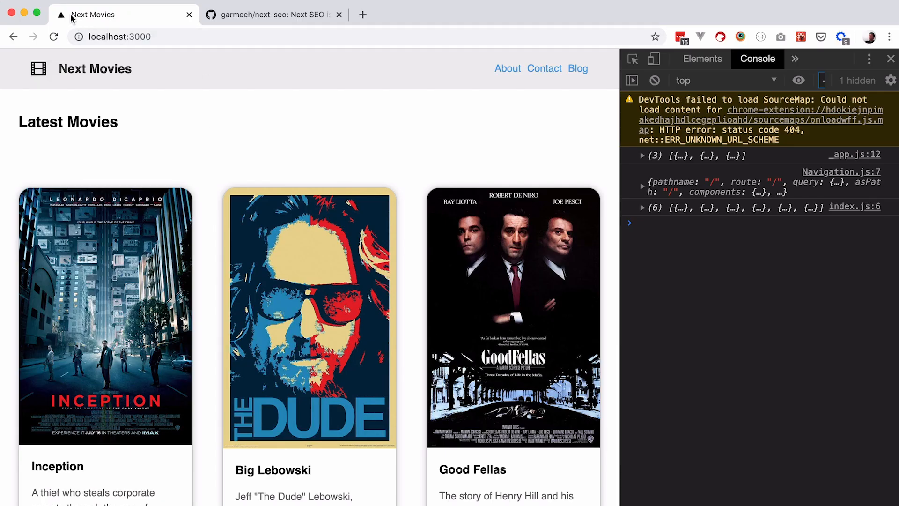
mouse_move(80, 19)
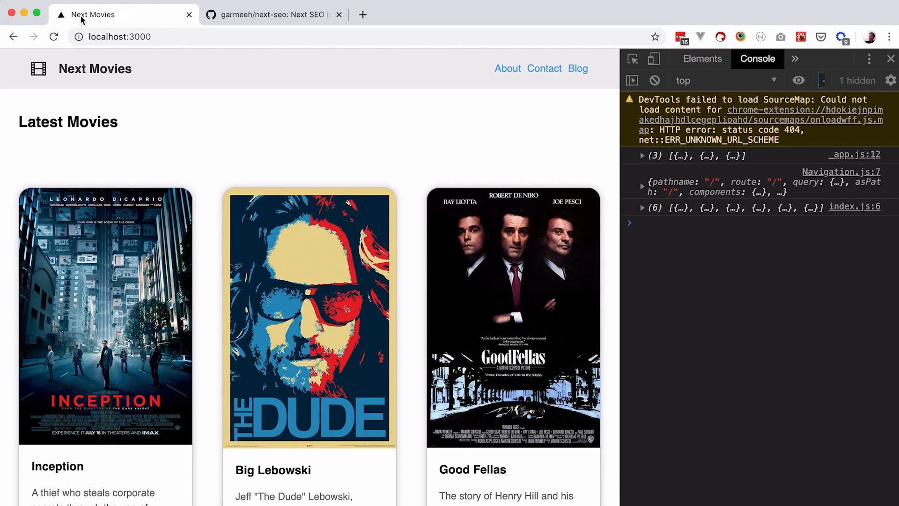
mouse_move(249, 101)
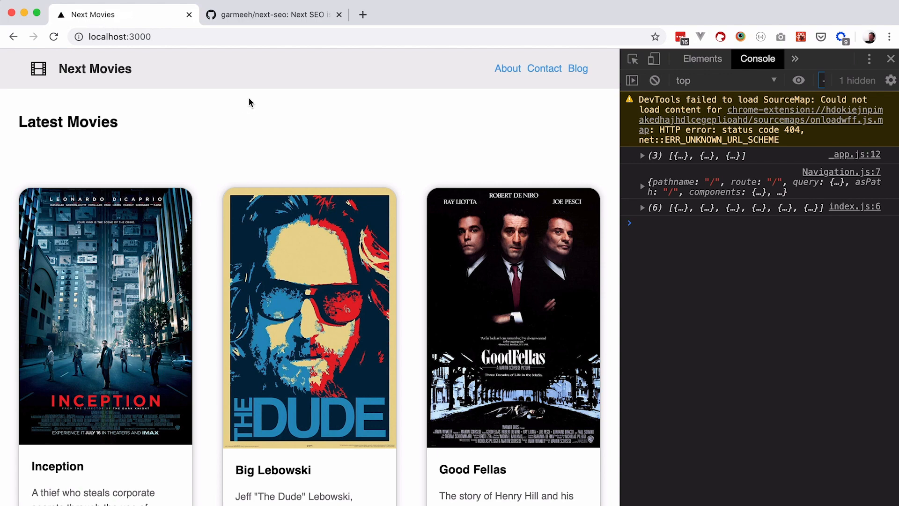
mouse_move(841, 33)
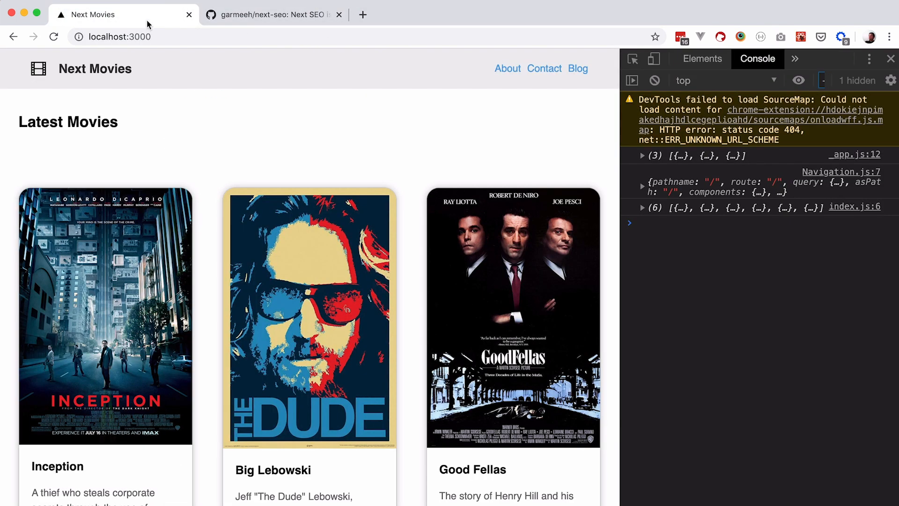
Step: View the generated HTML source of the localhost:3000 about page
click(508, 68)
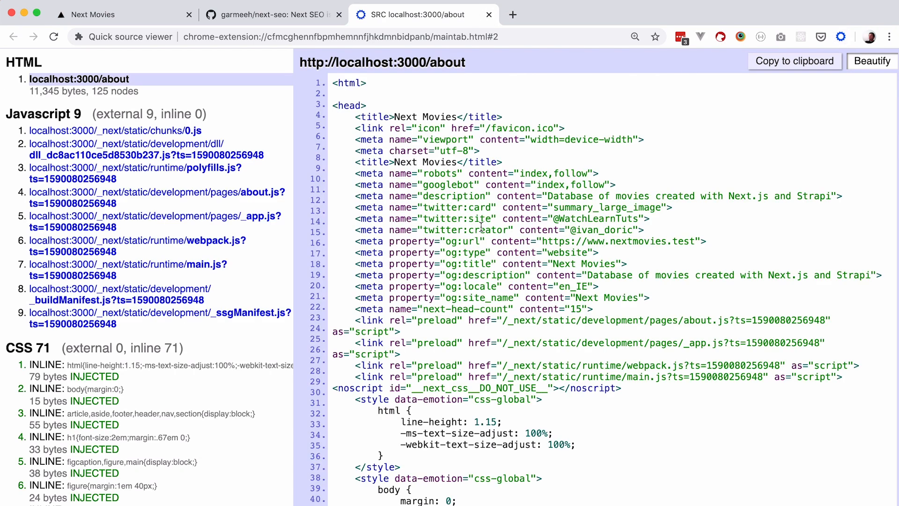
mouse_move(454, 135)
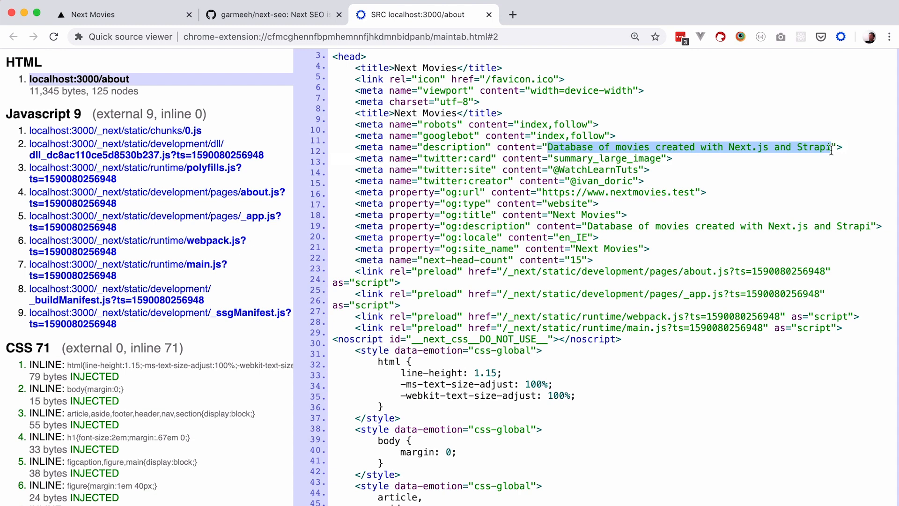
mouse_move(572, 236)
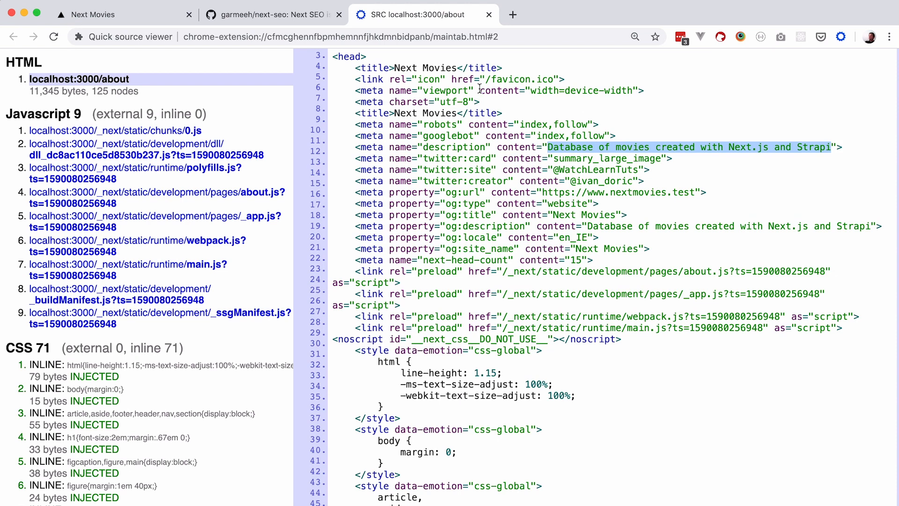
mouse_move(545, 200)
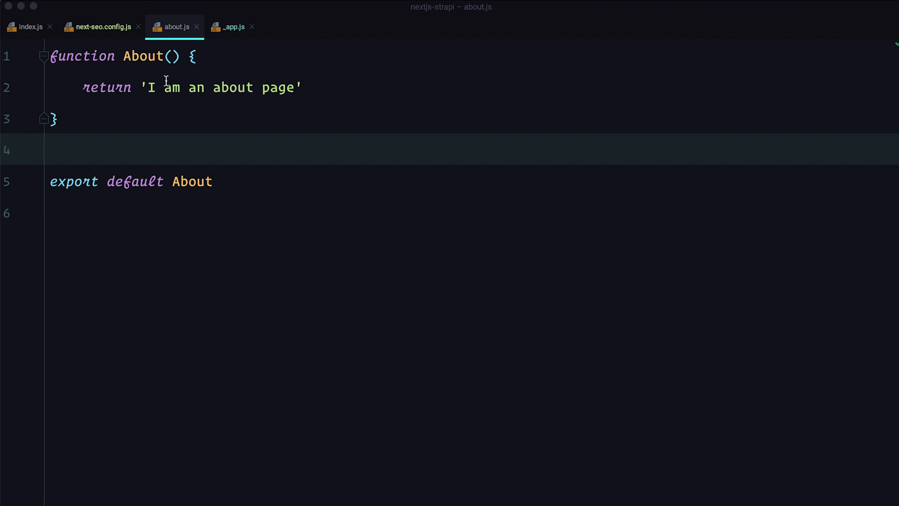
Step: In about.js import NextSeo, define an SEO object titled About page, and render <NextSeo {...SEO} />
click(234, 26)
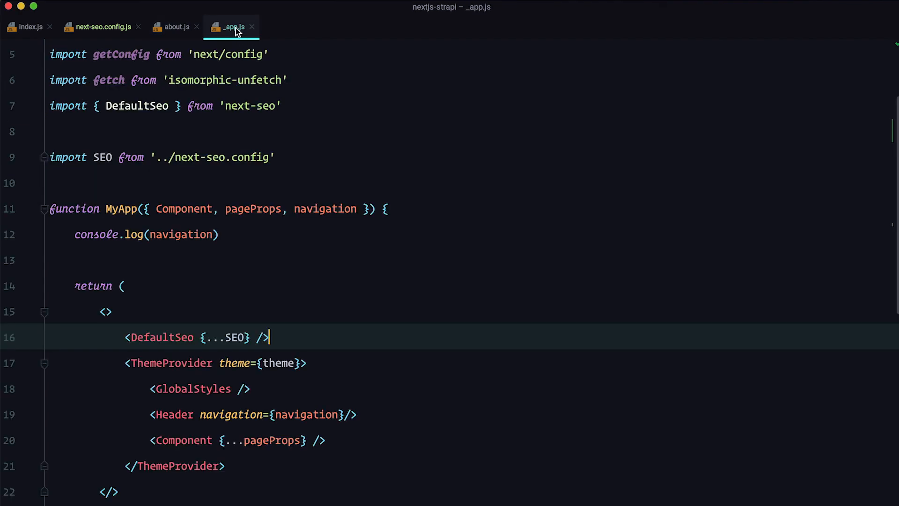
mouse_move(135, 338)
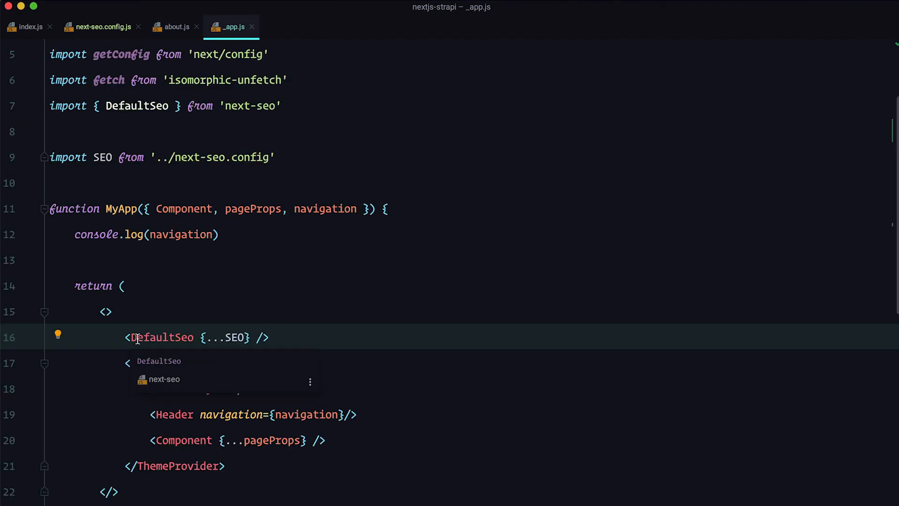
click(174, 26)
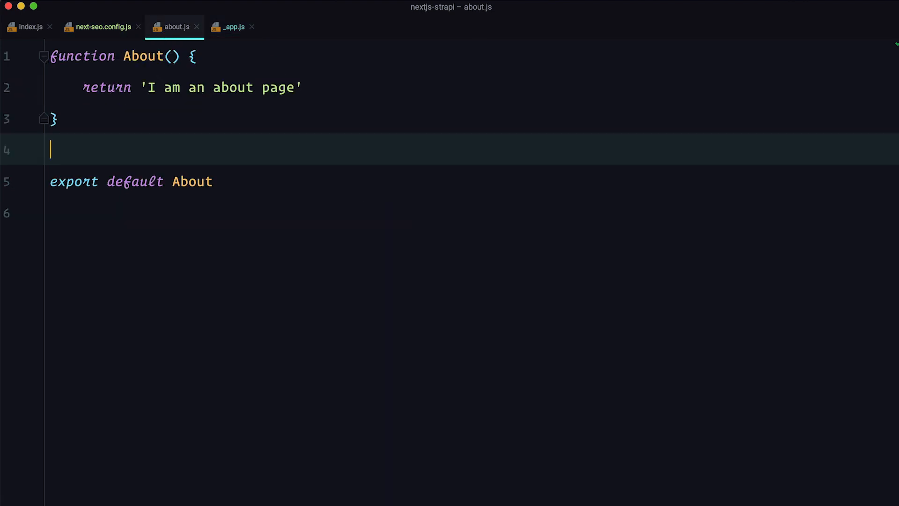
text(import {NextSeo} from 'next-seo')
text(<h1>I'm an about page</h1>)
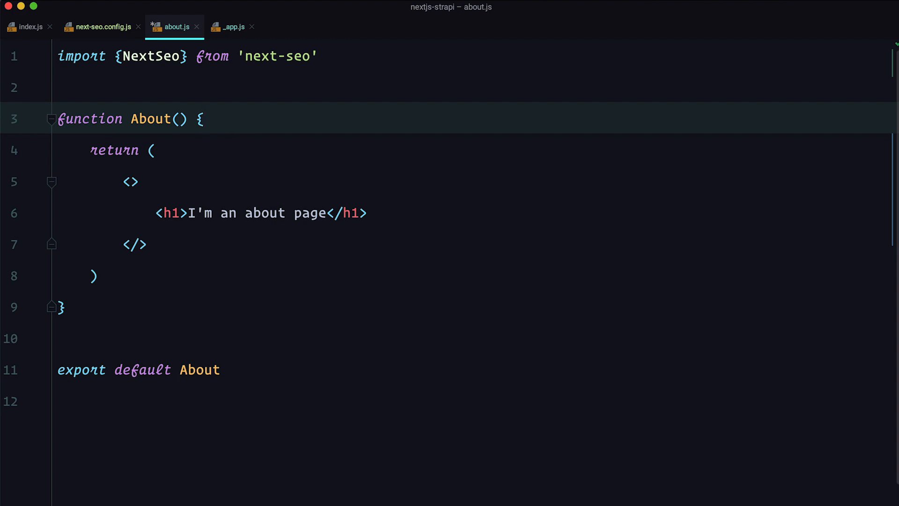
text(const SEO = {)
text(description: 'Just your normal about page',)
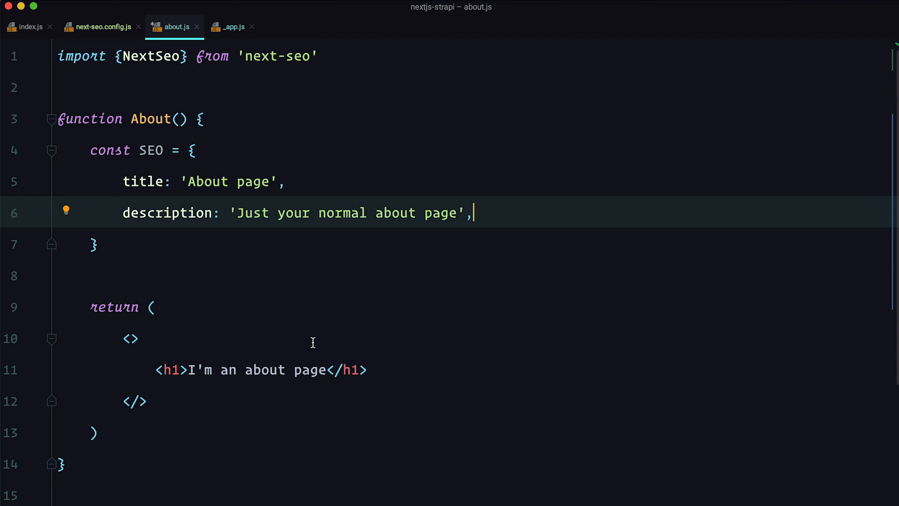
mouse_move(174, 307)
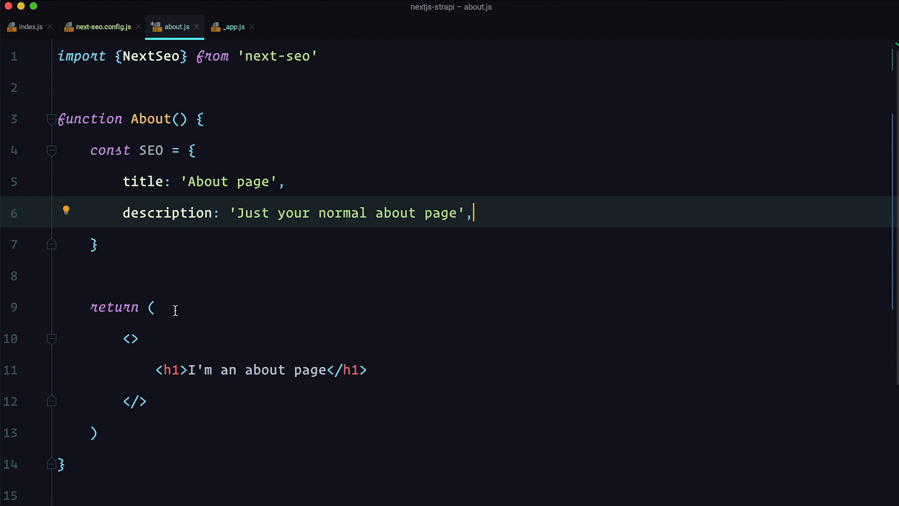
text(<NextSeo {...SEO} />)
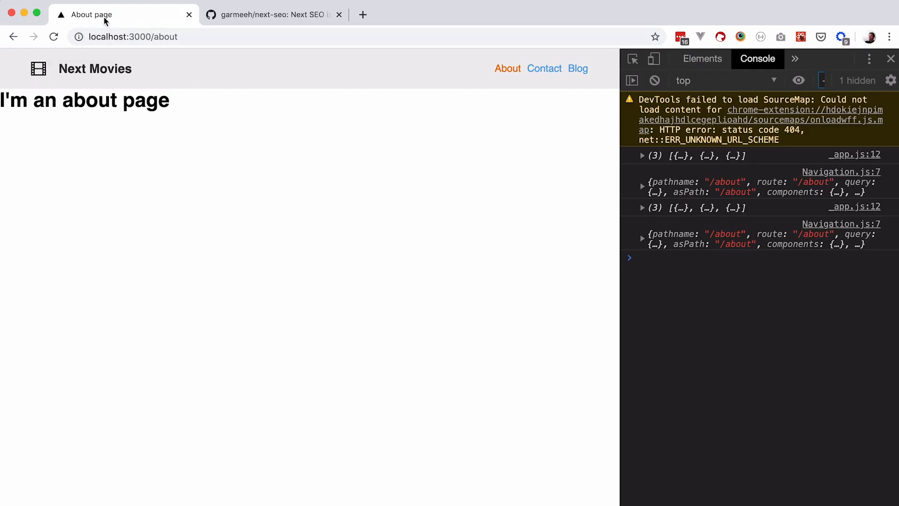
mouse_move(822, 48)
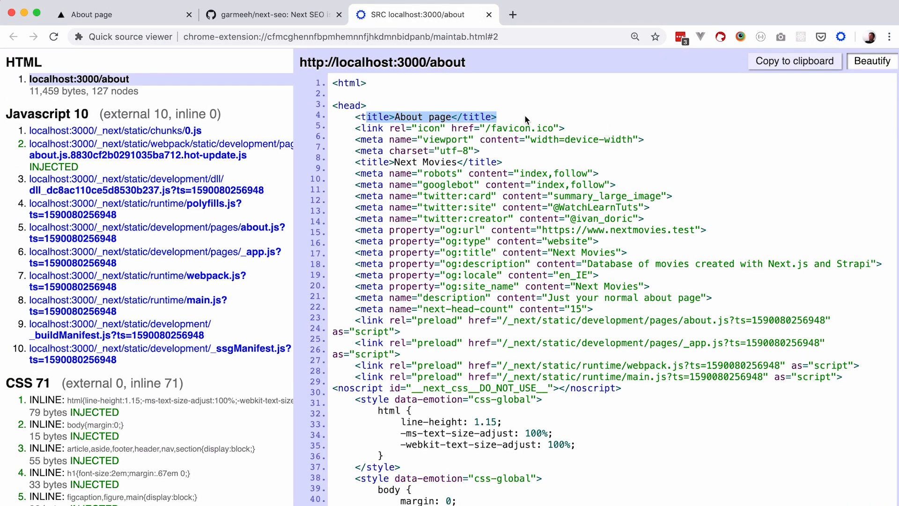
Step: Scroll the about page source to the head title tags
scroll(down, 3)
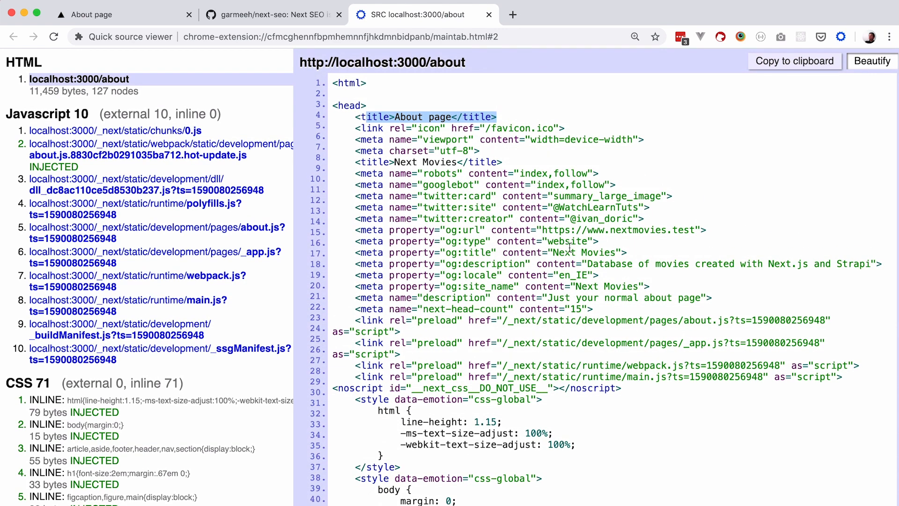
mouse_move(591, 261)
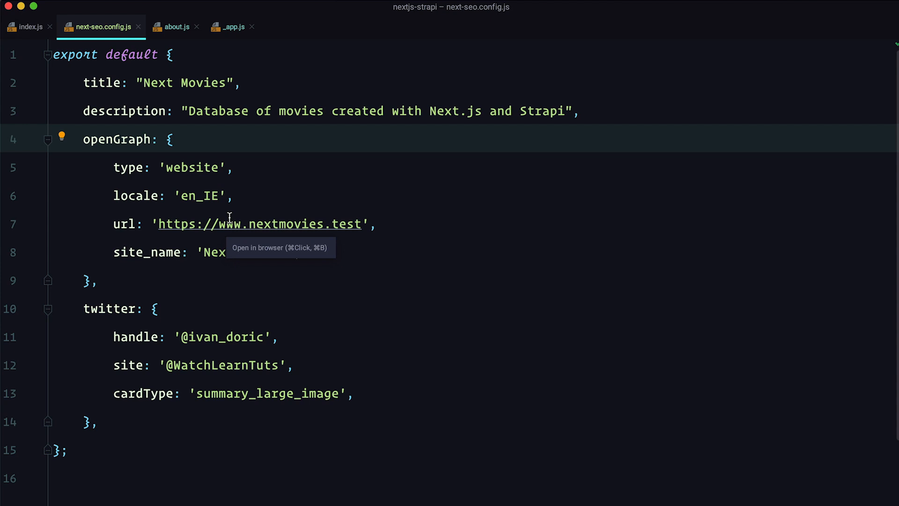
mouse_move(217, 70)
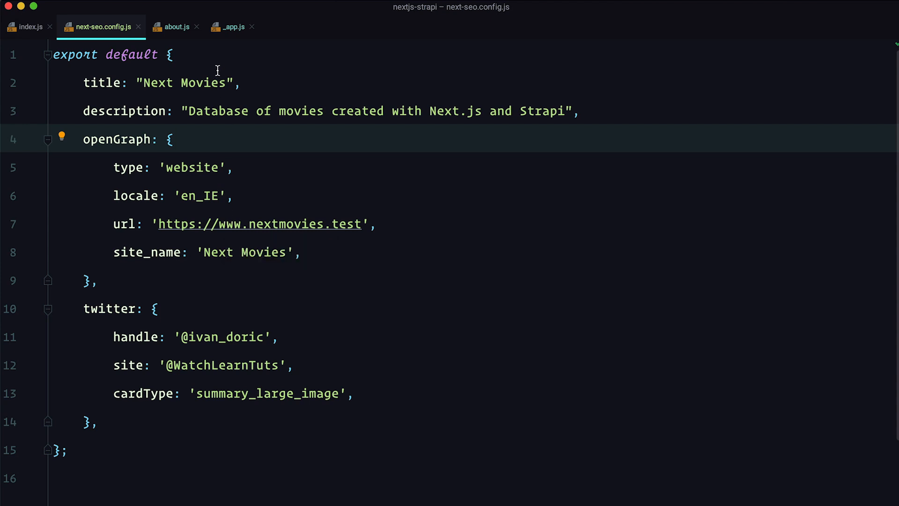
mouse_move(176, 32)
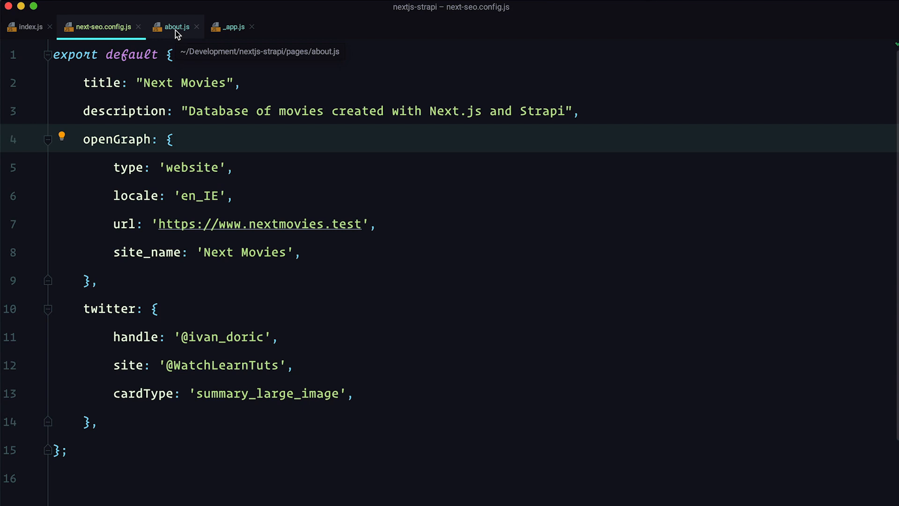
Step: Switch from next-seo.config.js to the about.js editor tab
click(178, 26)
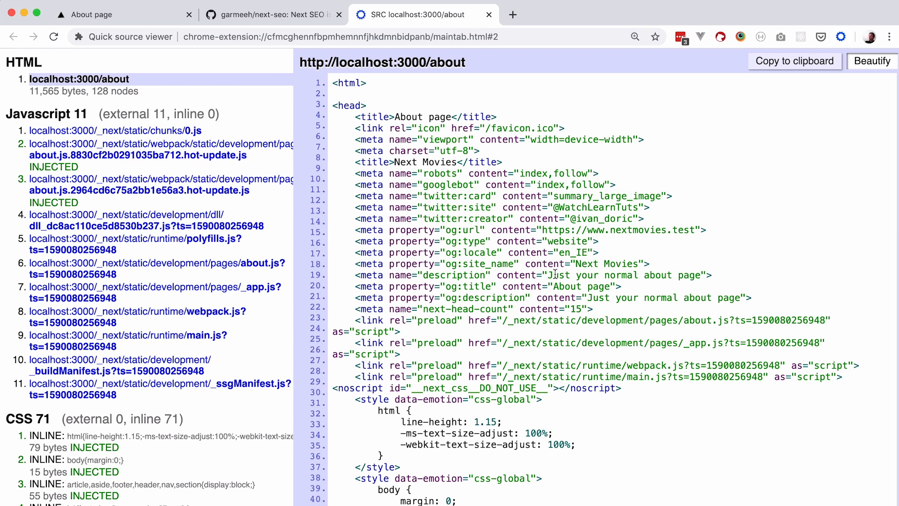
Step: Highlight the leftover <title>Next Movies</title> line in the about page source
drag(552, 274, 697, 275)
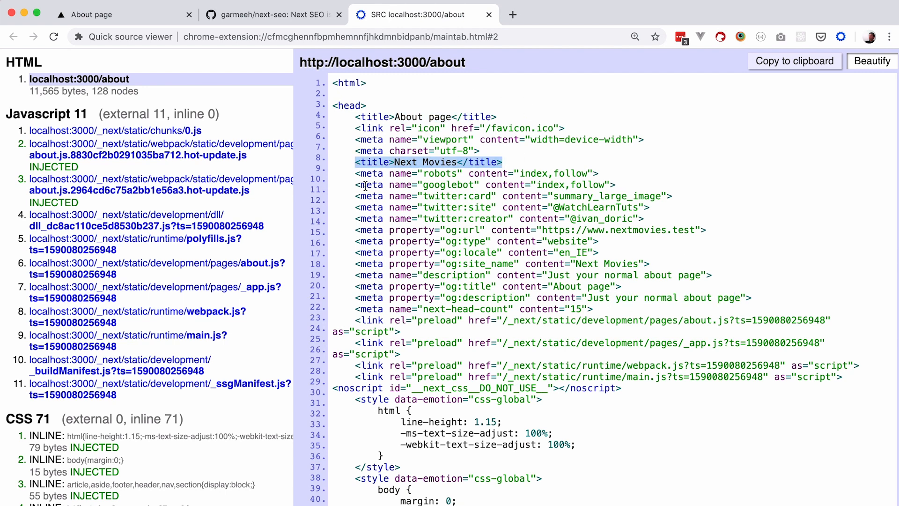
mouse_move(483, 162)
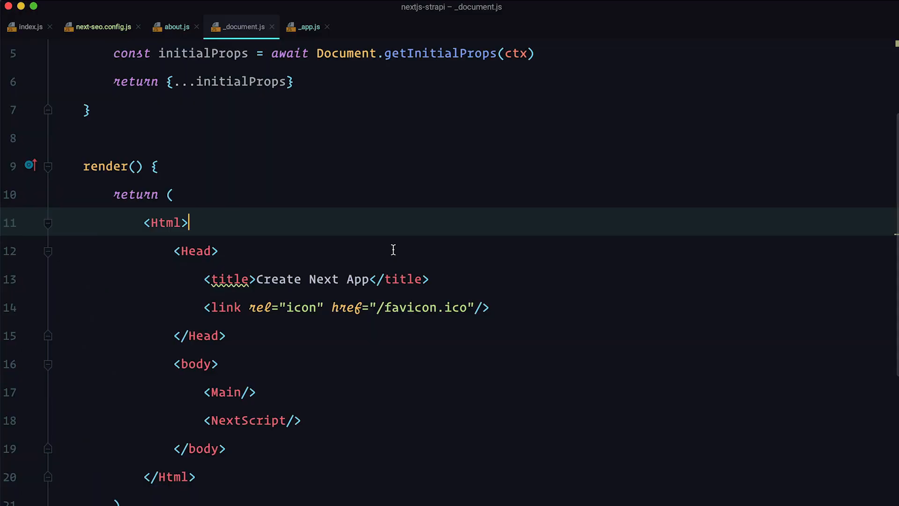
mouse_move(441, 279)
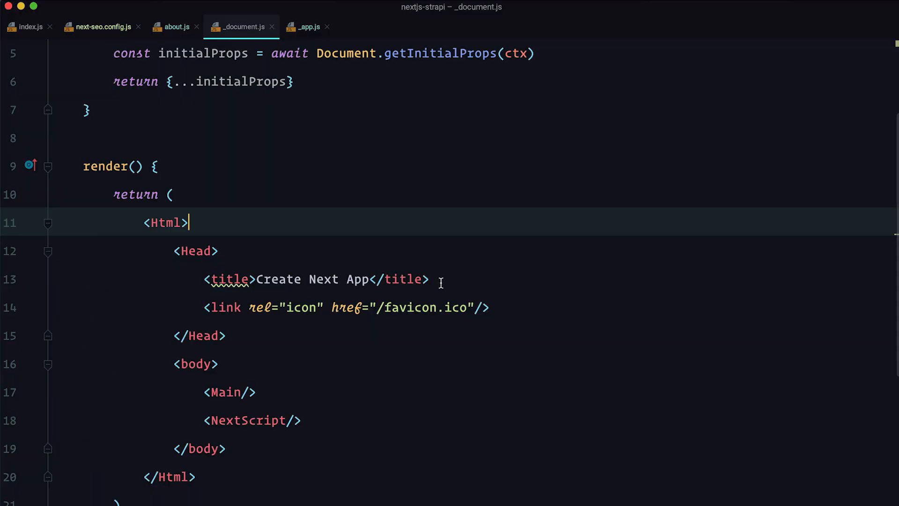
Step: Select the hard-coded <title>Create Next App</title> line in _document.js for removal
click(438, 279)
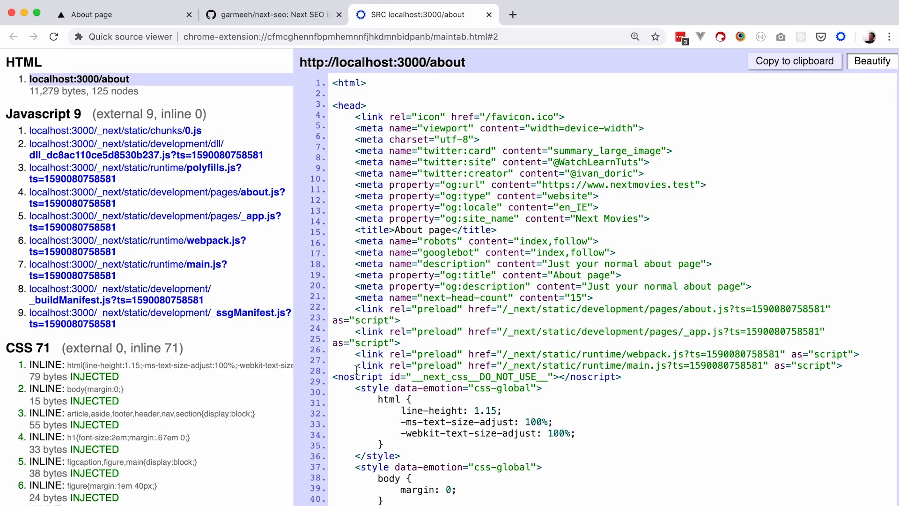
Step: Refresh the about page source view to confirm a single About title tag in <head>
double_click(424, 230)
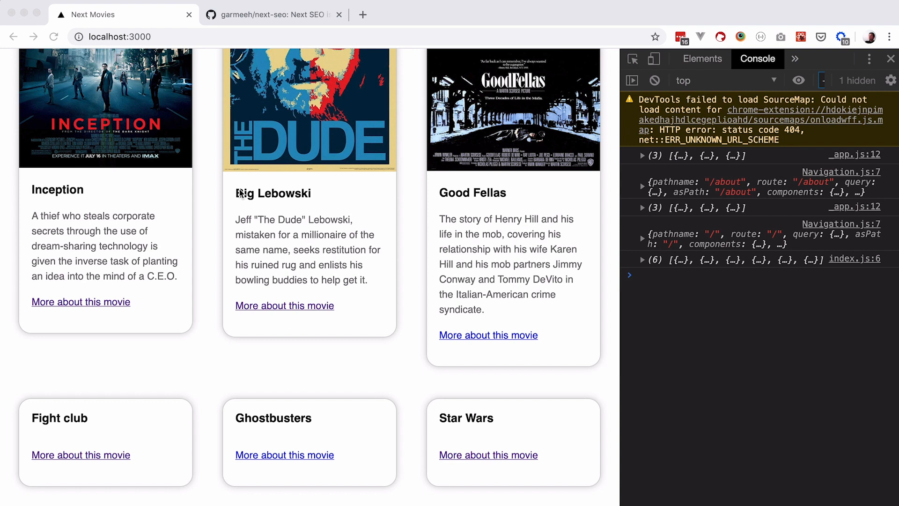
mouse_move(306, 313)
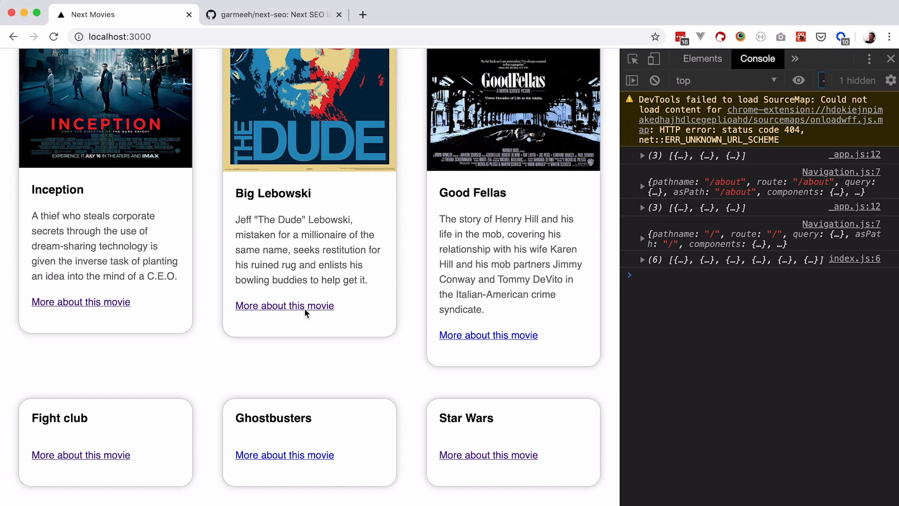
Step: Navigate to the Big Lebowski movie page via 'More about this movie'
click(284, 306)
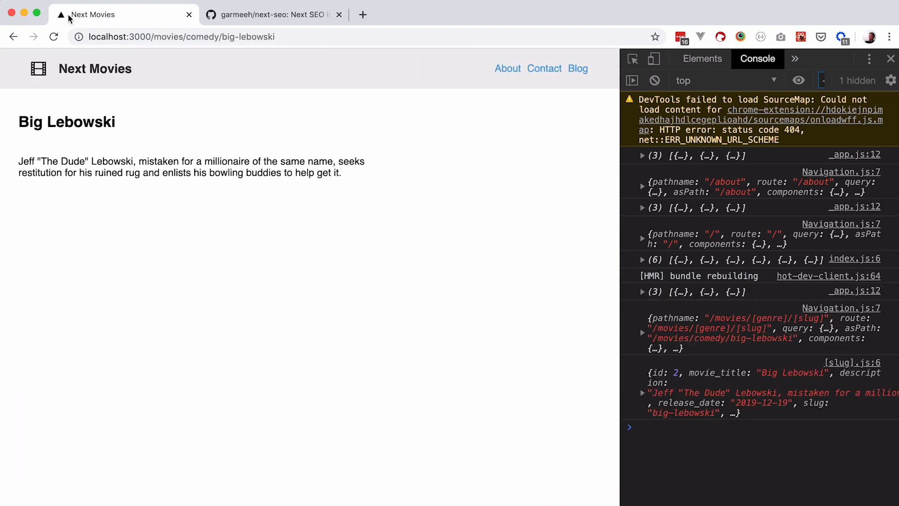
mouse_move(222, 131)
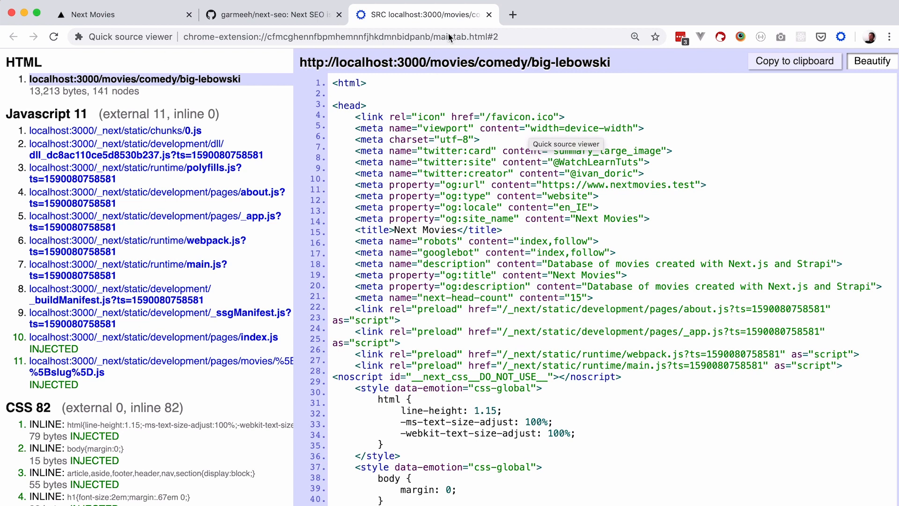
mouse_move(396, 231)
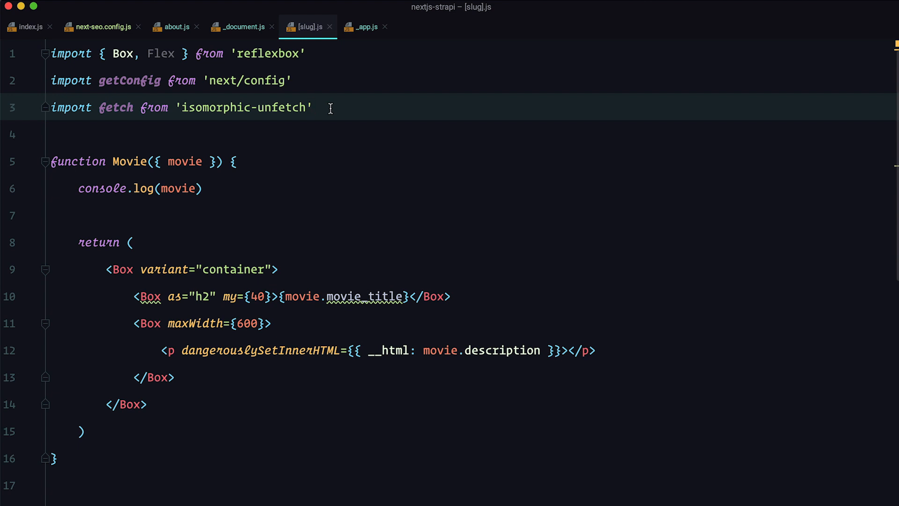
Step: Import NextSeo and define an SEO const titled `Next Movies | ${movie.movie_title}` with the movie description
text(import {NextSeo} from 'next-seo')
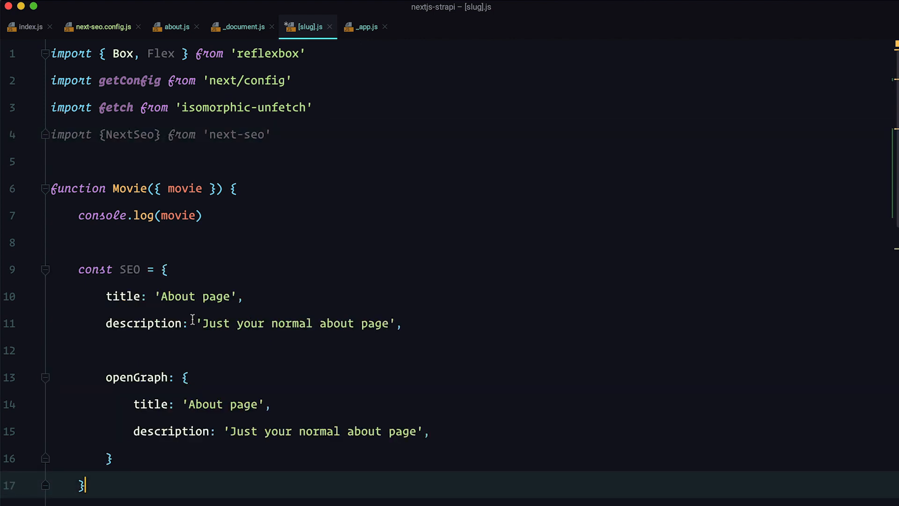
mouse_move(203, 304)
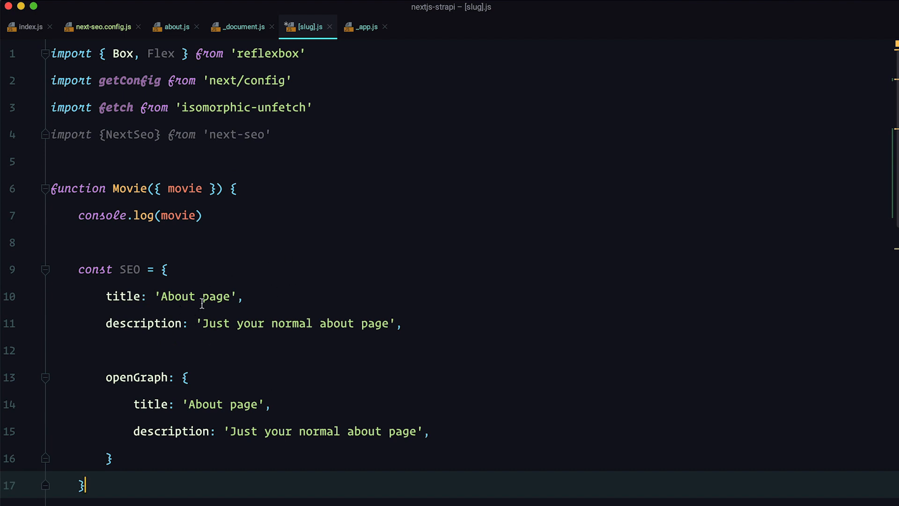
mouse_move(247, 313)
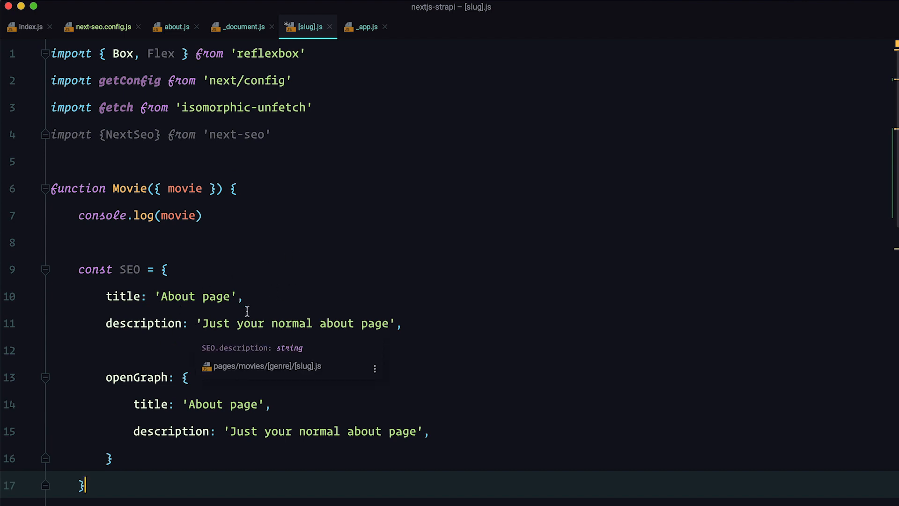
mouse_move(239, 279)
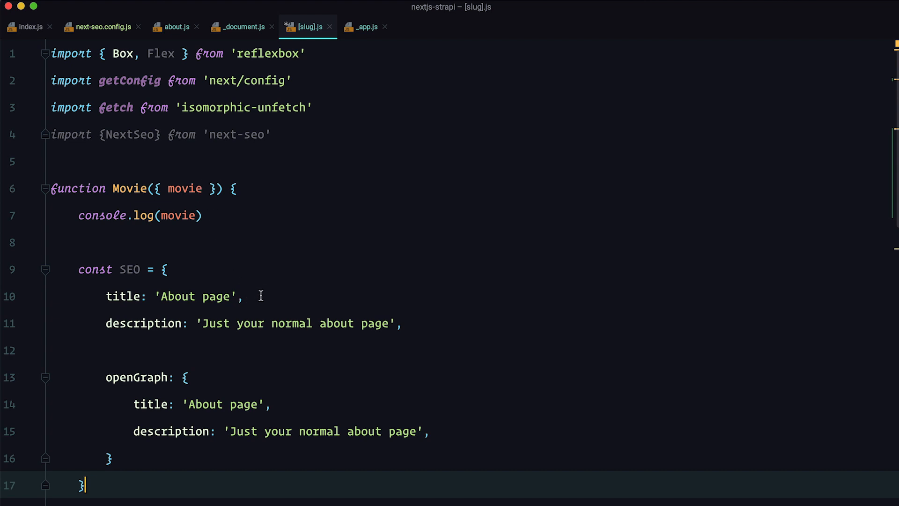
mouse_move(163, 296)
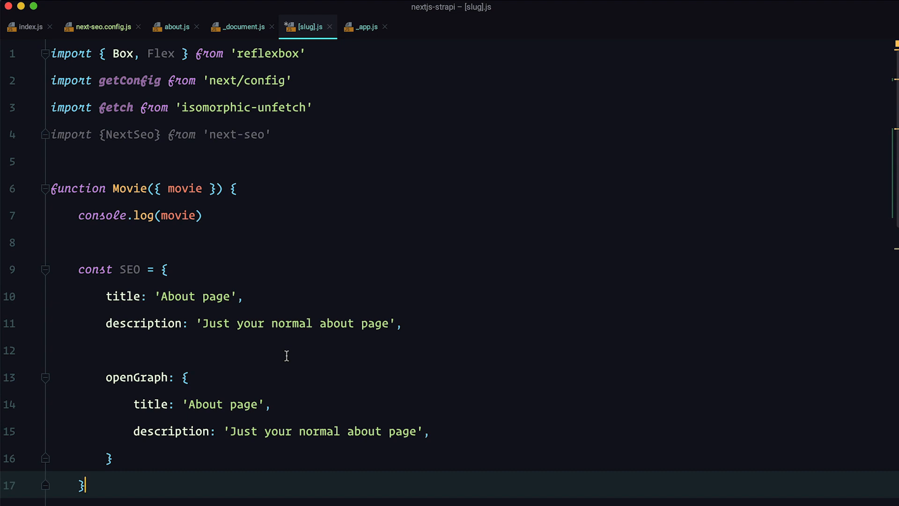
mouse_move(287, 297)
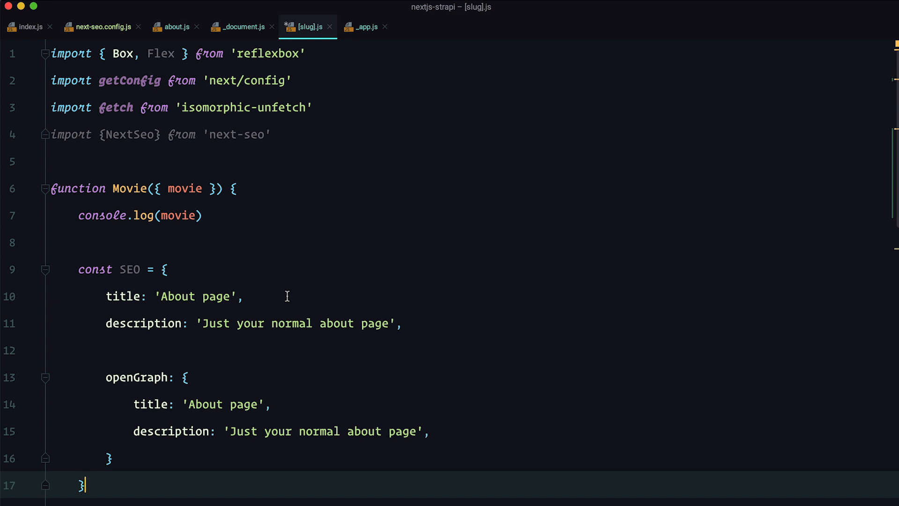
mouse_move(258, 295)
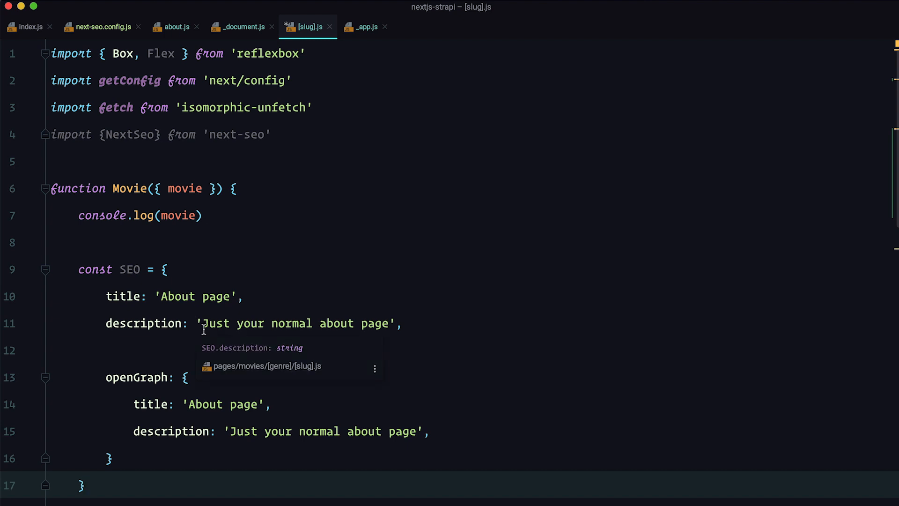
mouse_move(271, 295)
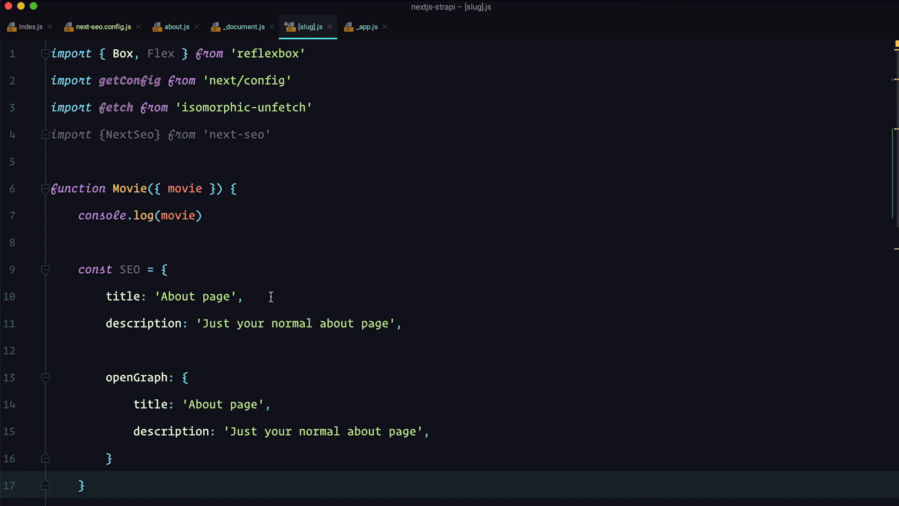
text(`Next Movies | ${movie.movie_title}`)
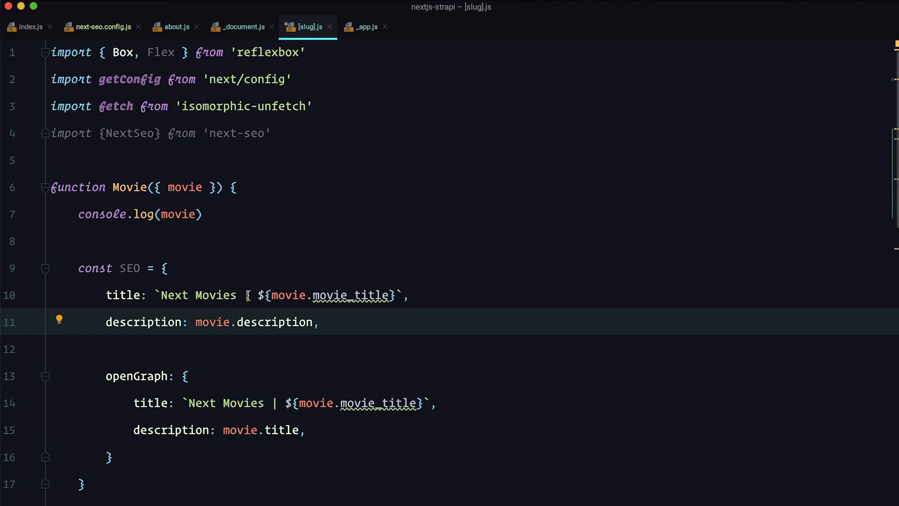
text(|)
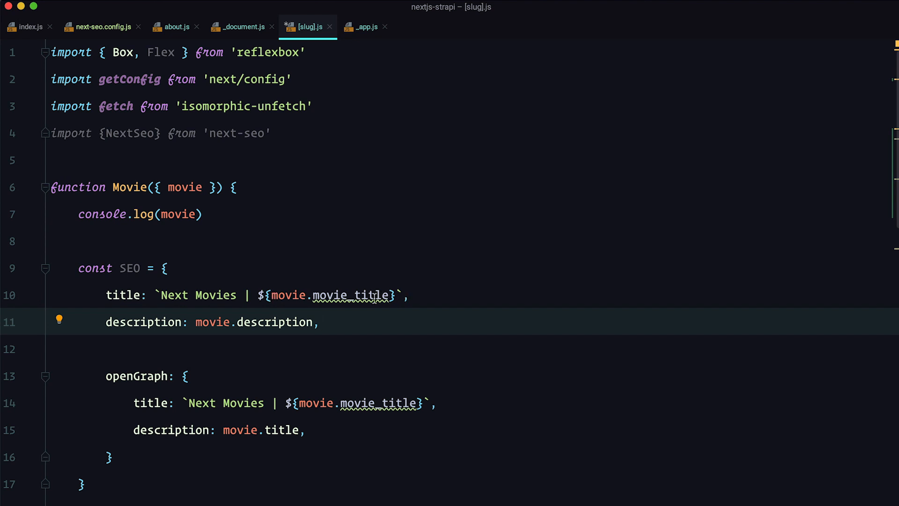
mouse_move(205, 340)
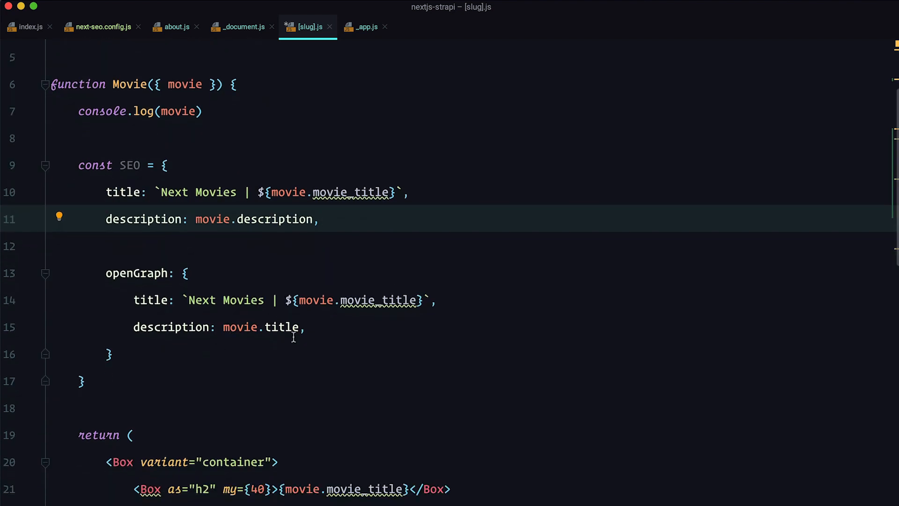
Step: Render <NextSeo {...SEO} /> inside the movie page JSX fragment
scroll(down, 3)
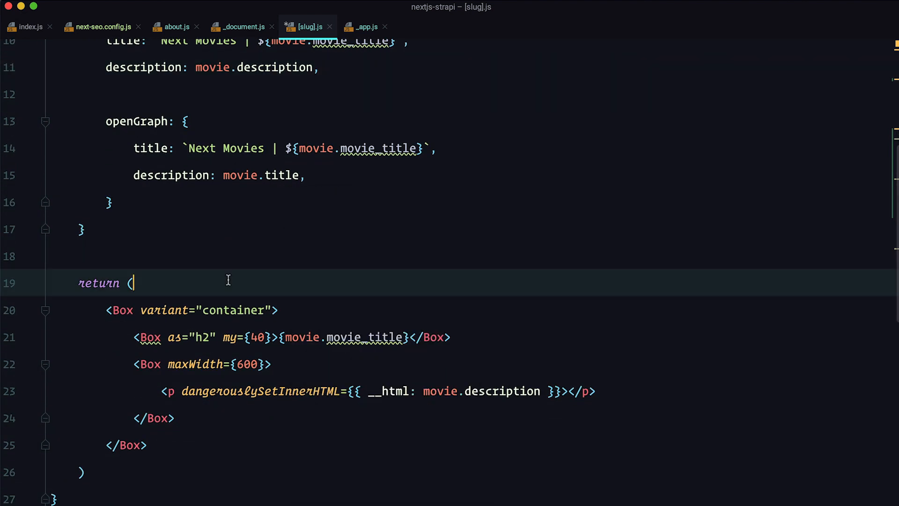
scroll(down, 3)
text(<>)
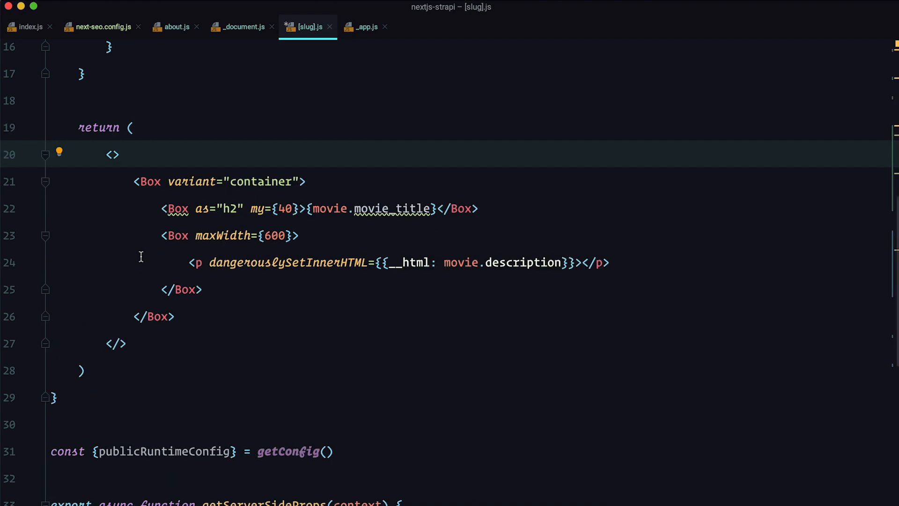
text(<NextSeo {...SEO} />)
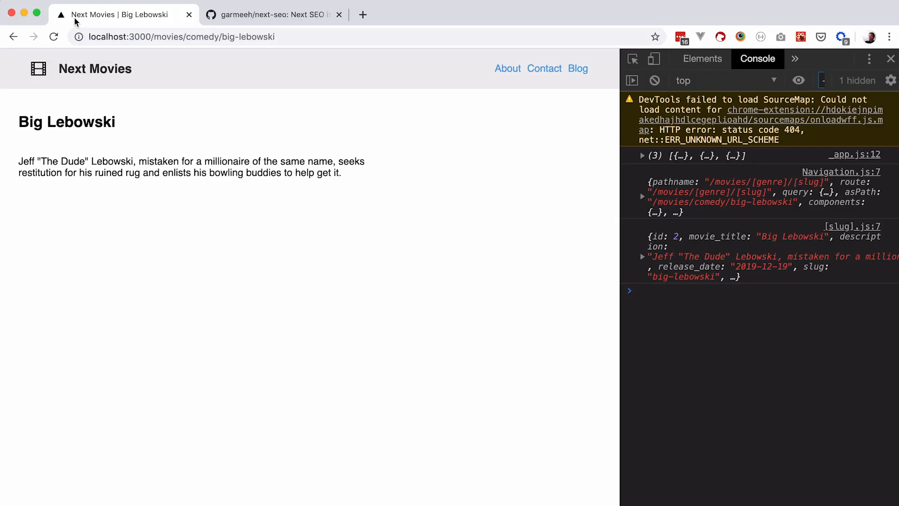
mouse_move(136, 20)
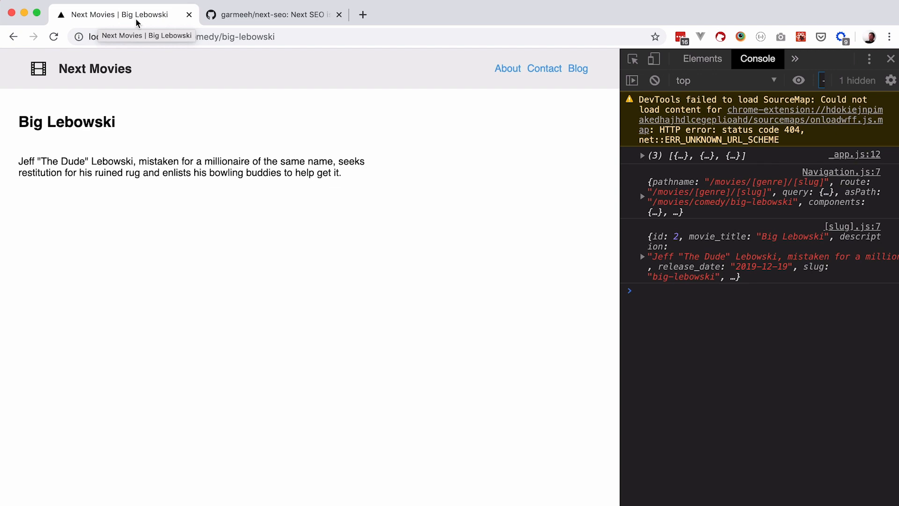